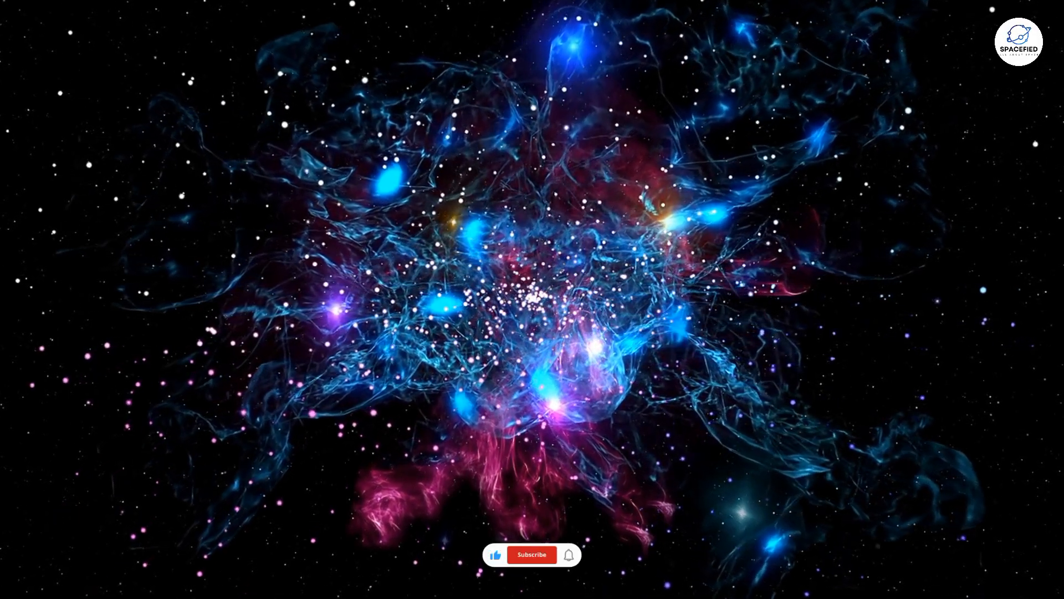
{"action": "left_click", "coordinate": [530, 554]}
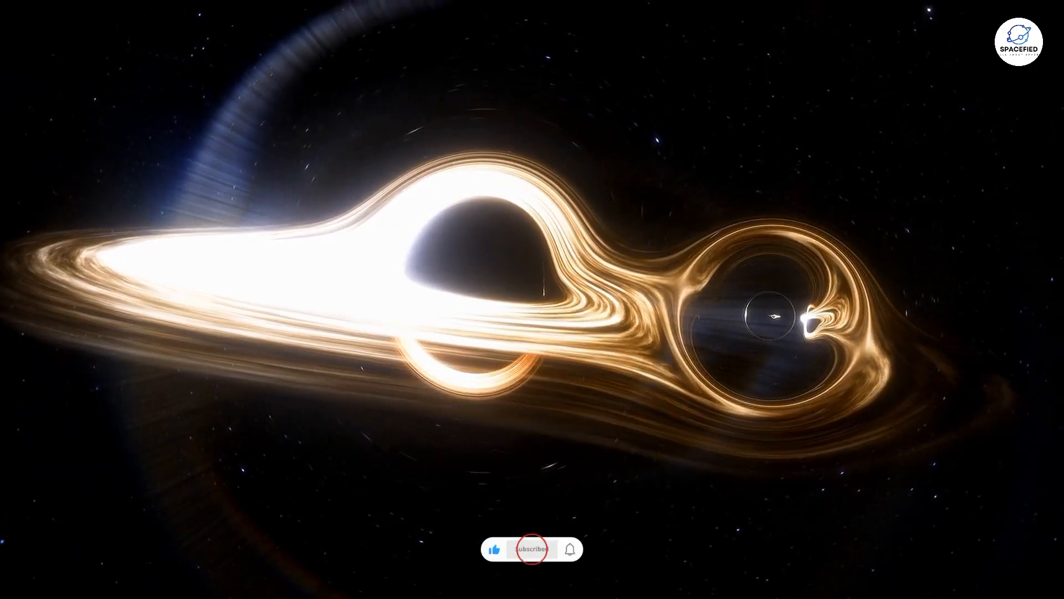
{"action": "left_click", "coordinate": [531, 549]}
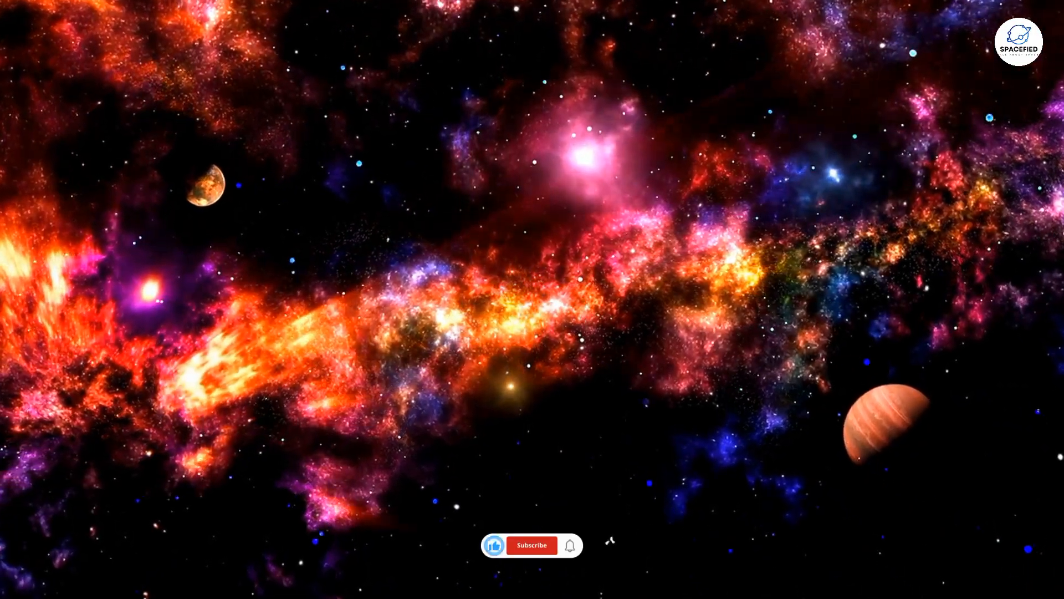
{"action": "left_click", "coordinate": [531, 545]}
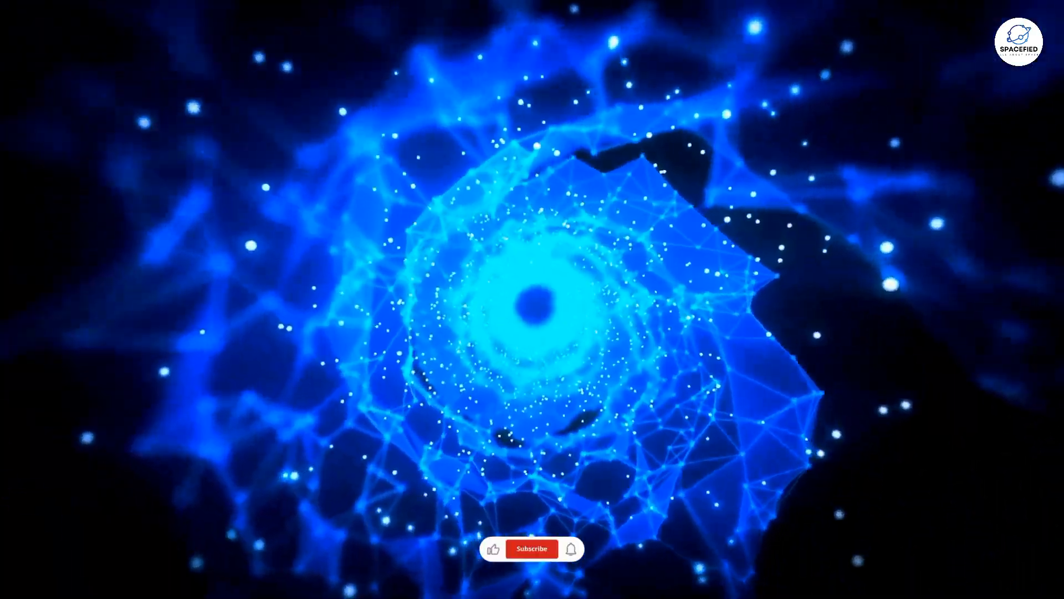
{"action": "left_click", "coordinate": [531, 549]}
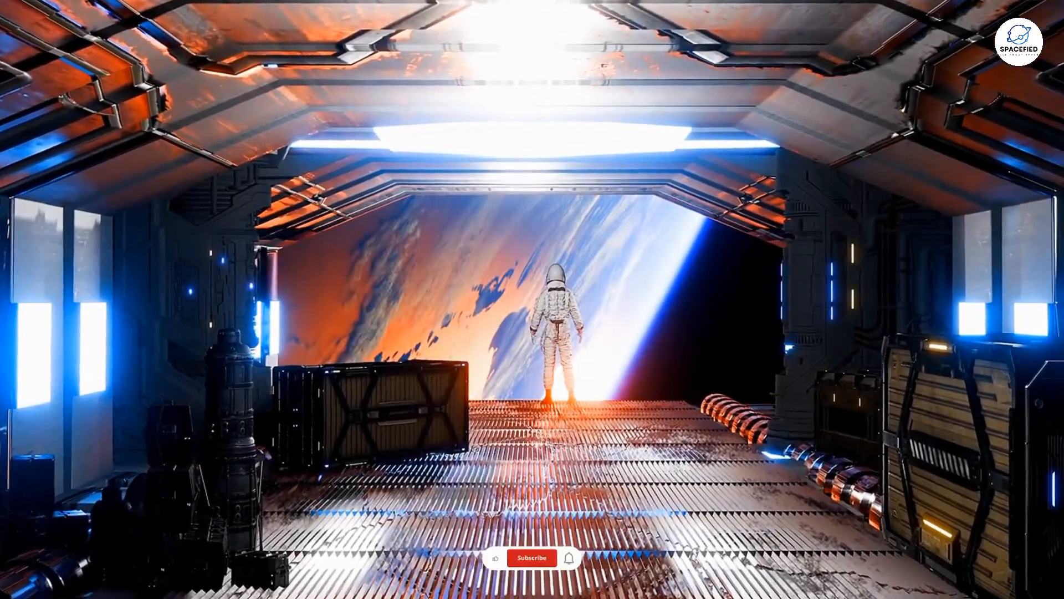
{"action": "left_click", "coordinate": [531, 557]}
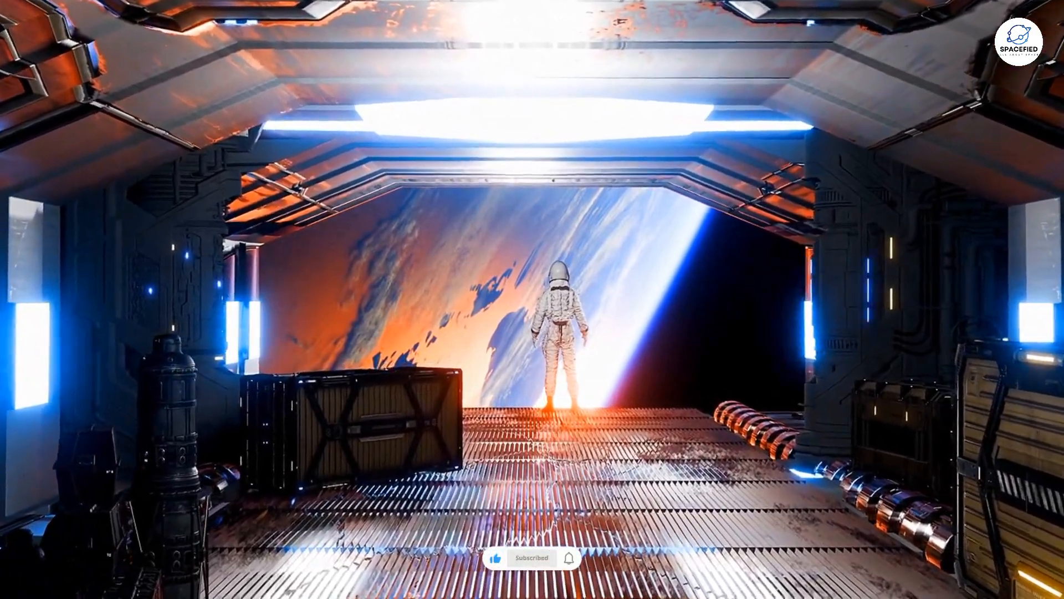